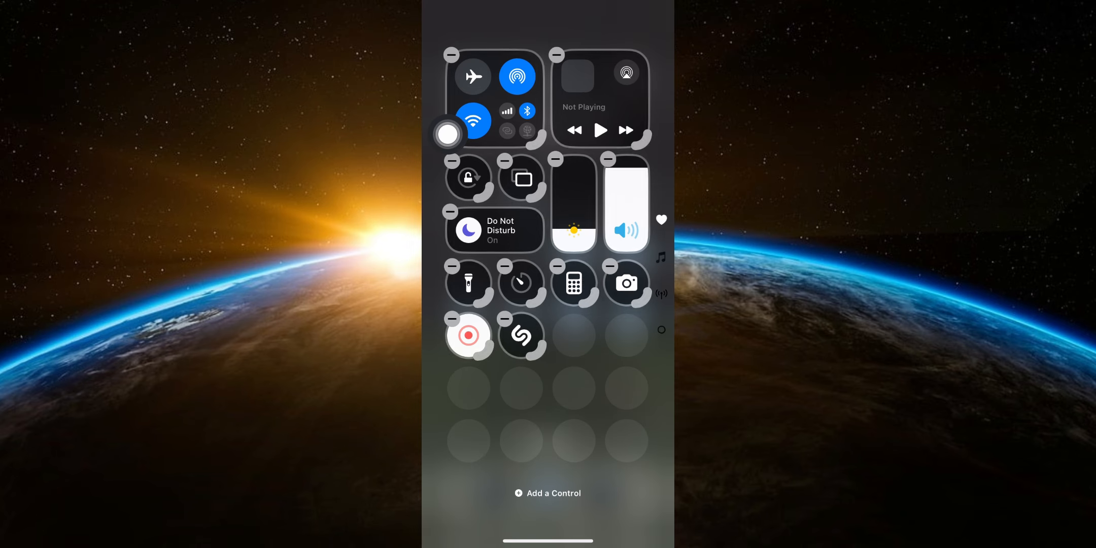
{"action": "left_click_drag", "start_coordinate": [448, 134], "coordinate": [545, 302]}
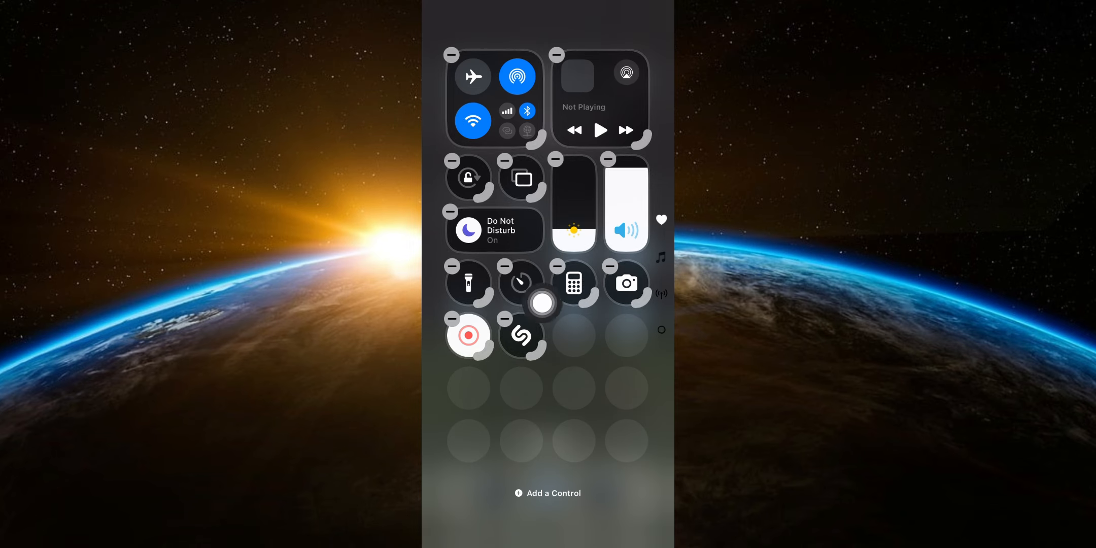